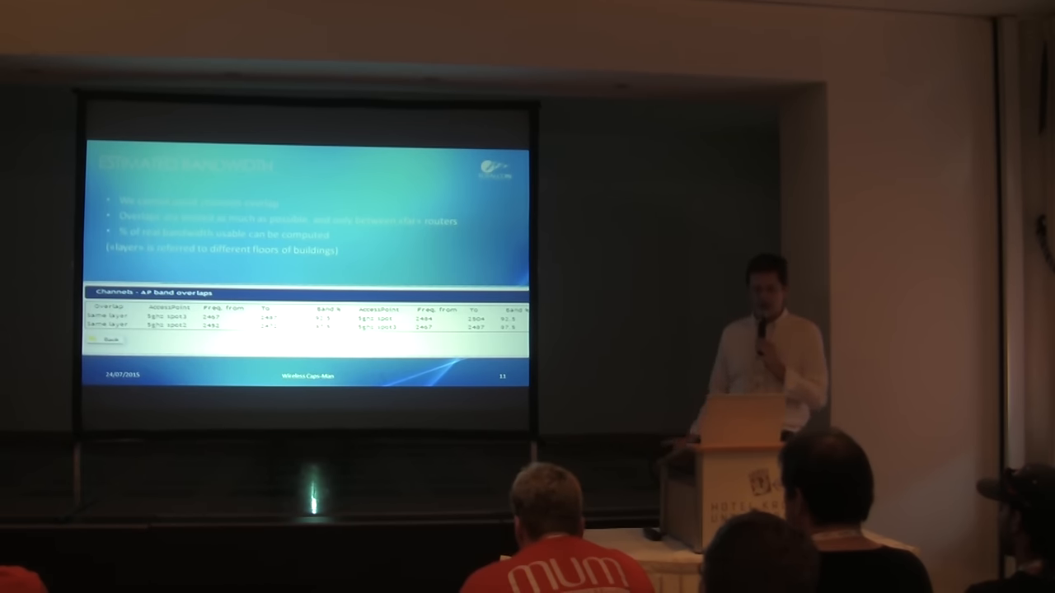
key("right")
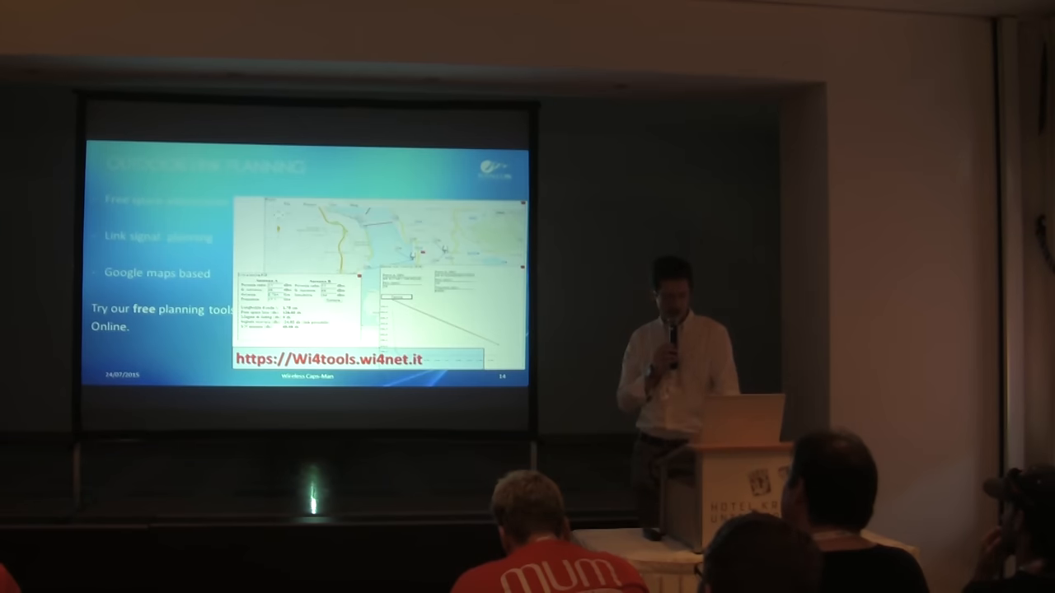